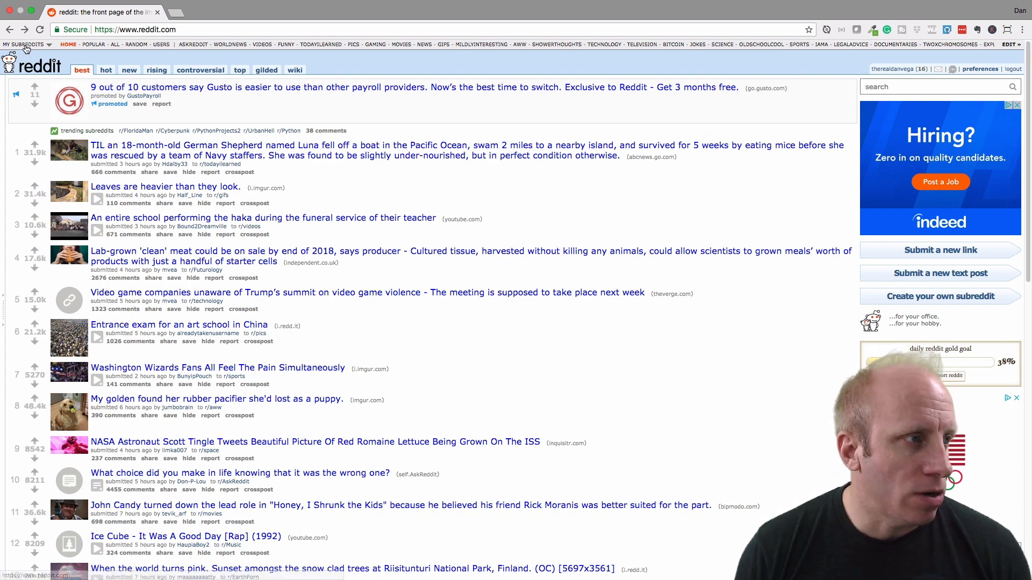
# Open r/java from the My Subreddits dropdown in the top bar
pyautogui.click(24, 44)
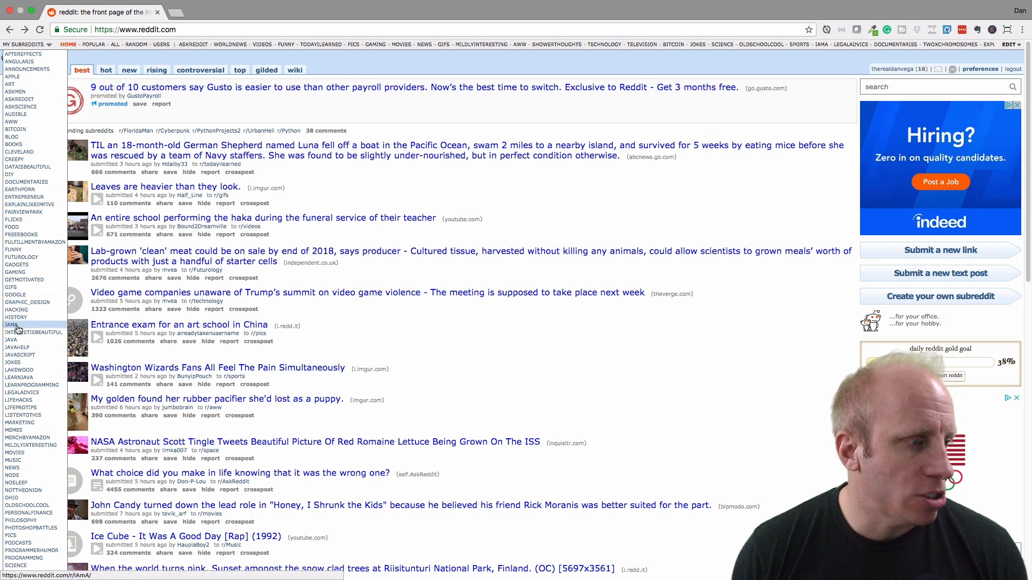
pyautogui.click(9, 336)
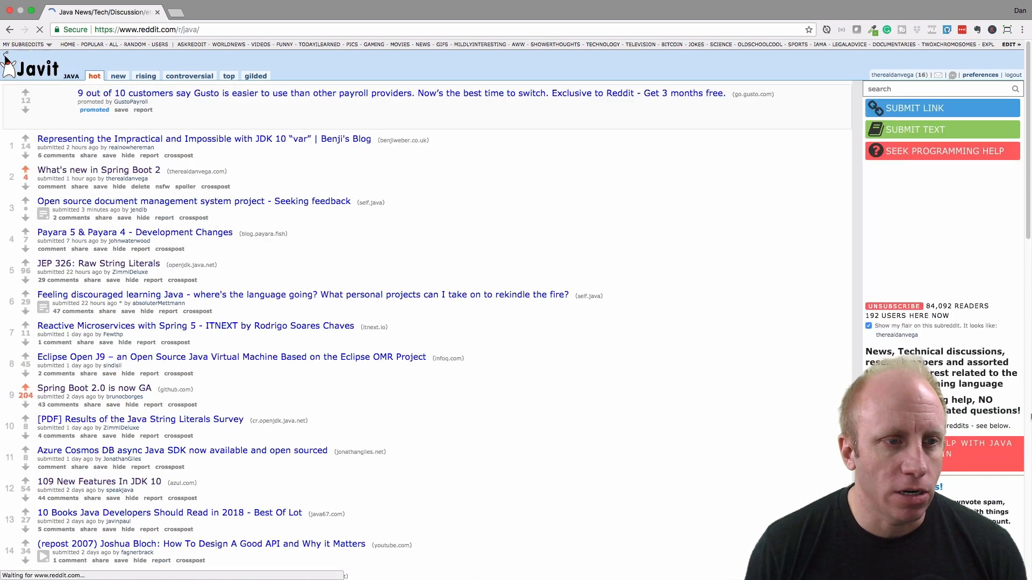